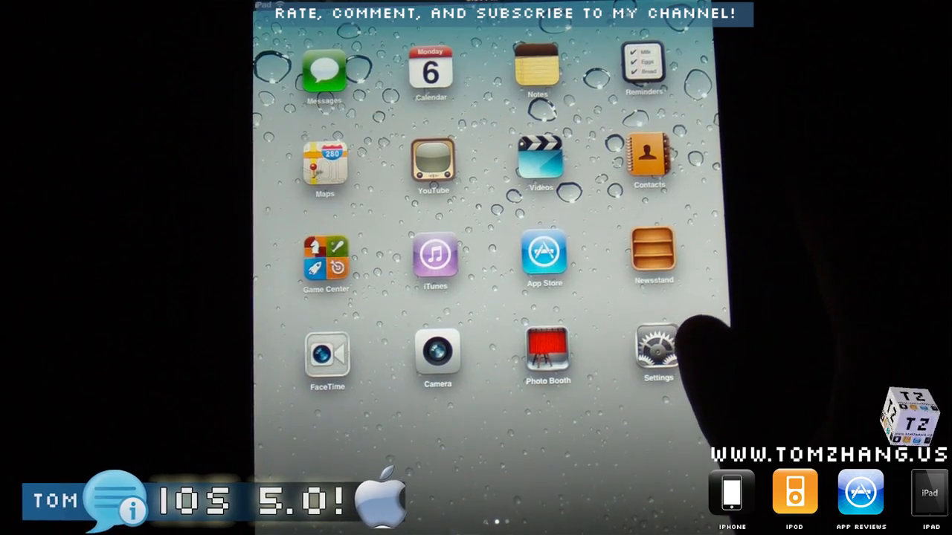
# Launch Settings from the iPad Home Screen to reach the iCloud account settings.
pyautogui.click(656, 349)
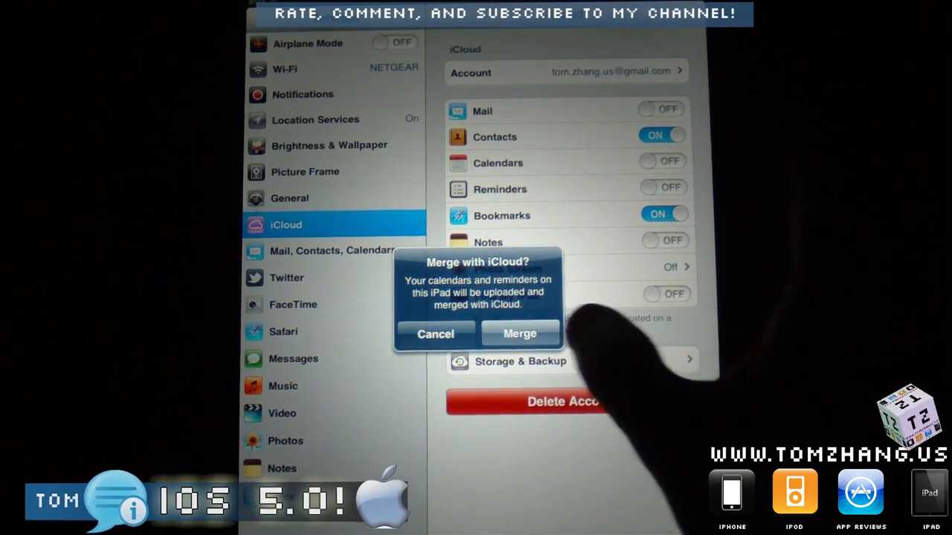
# Merge calendars and reminders with iCloud, allow location for Find My iPad, and open storage.
pyautogui.click(520, 333)
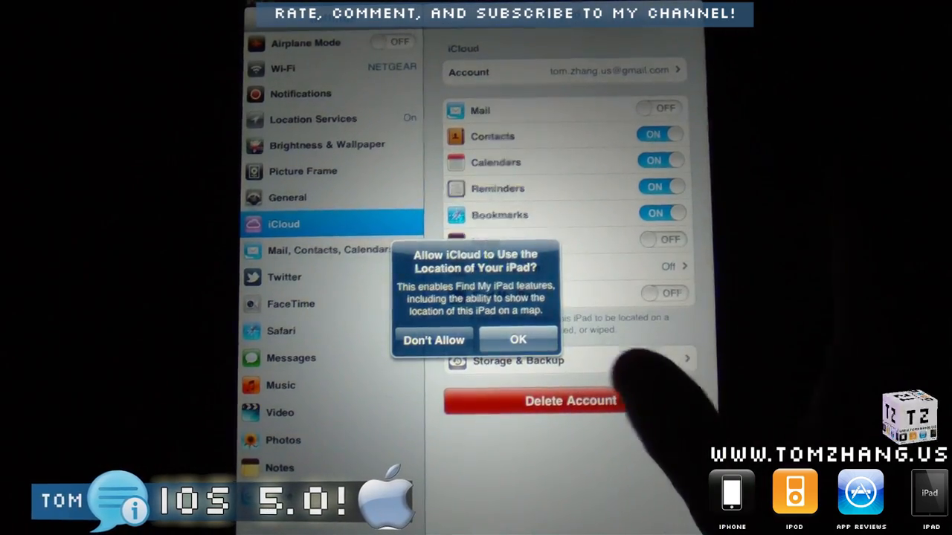
pyautogui.click(517, 340)
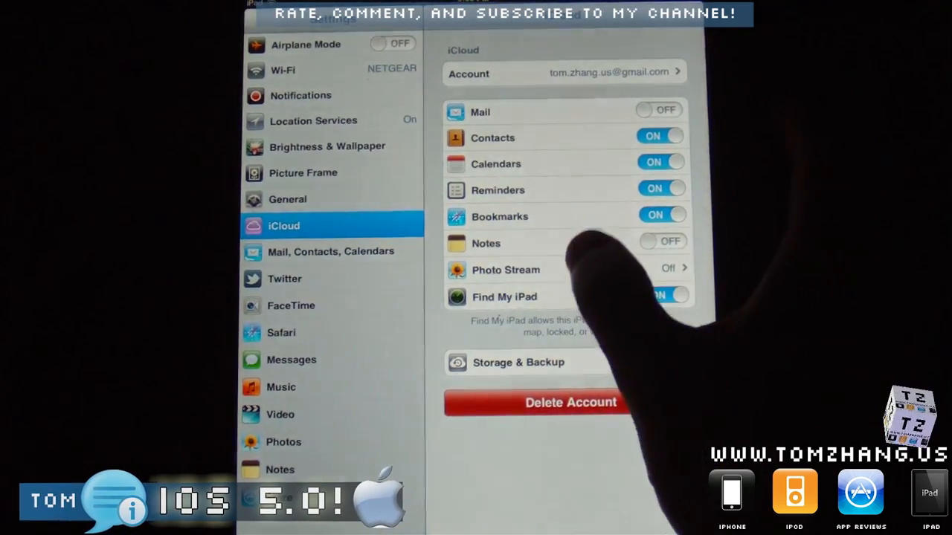
pyautogui.click(505, 269)
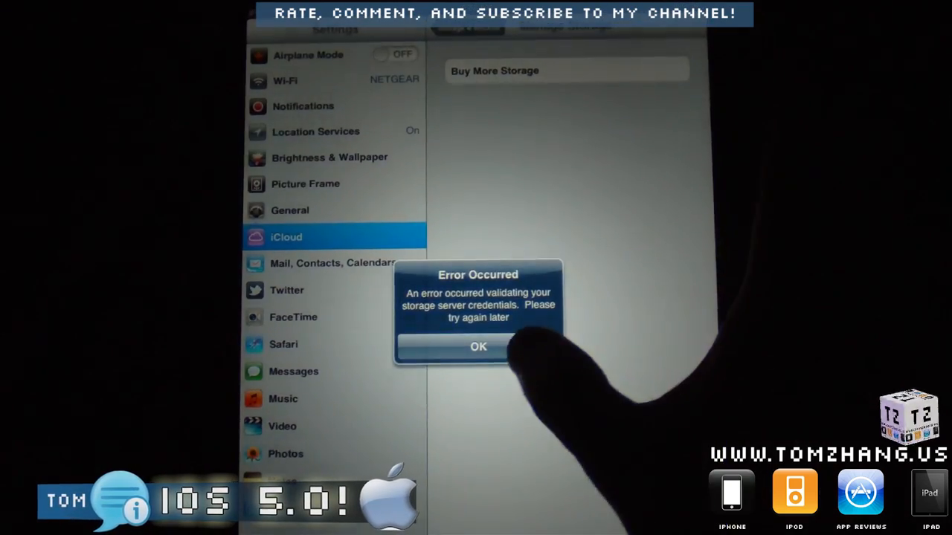
# Dismiss the credentials Error Occurred alert and go back from Manage Storage to Storage & Backup.
pyautogui.click(478, 346)
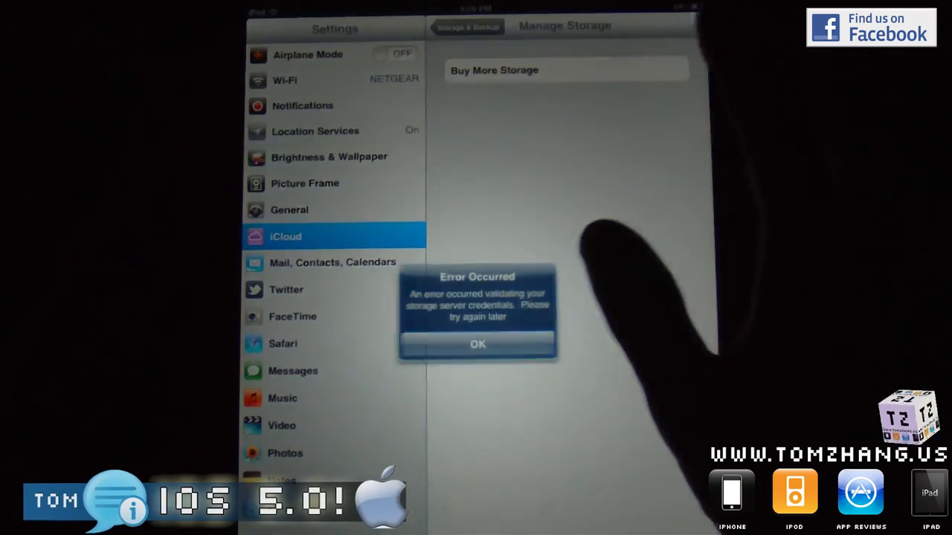
pyautogui.click(477, 343)
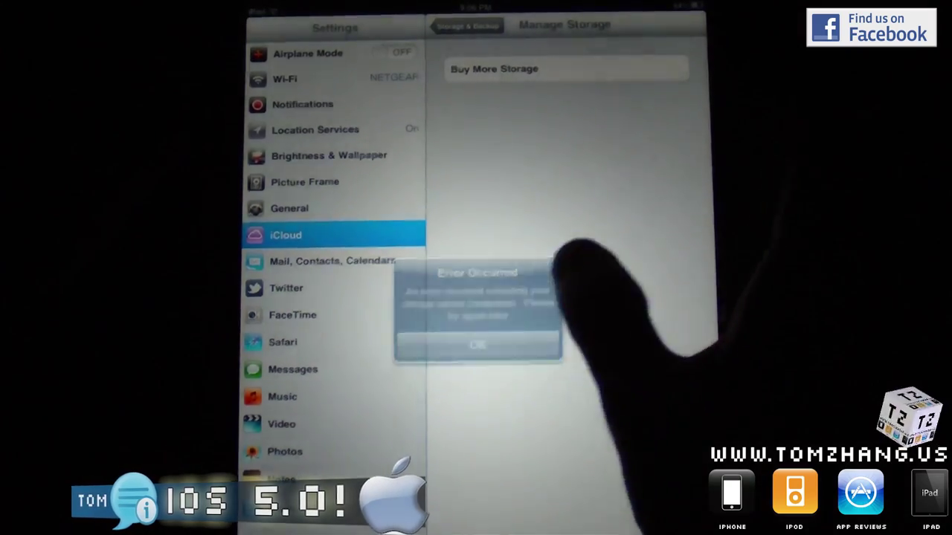
pyautogui.click(477, 343)
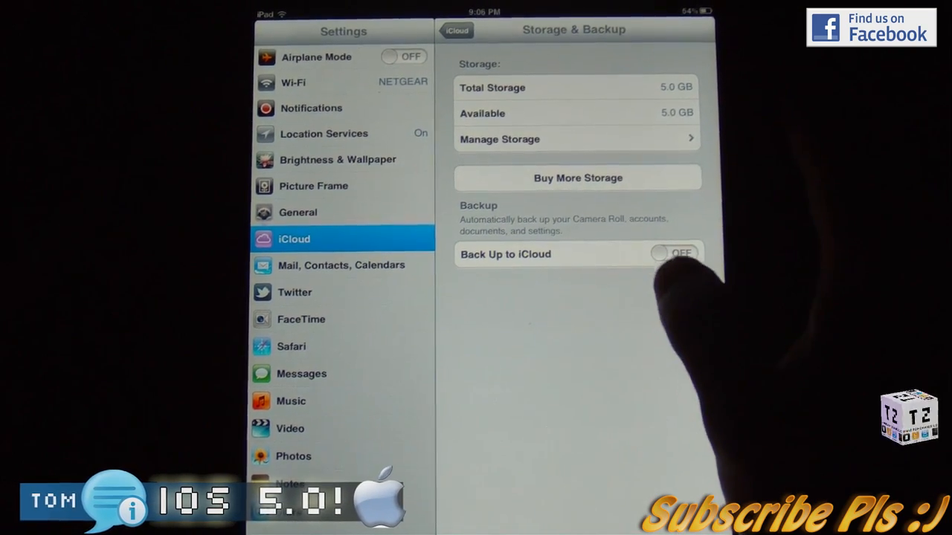
# Enable Back Up to iCloud, start Back Up Now, and go Home while it runs.
pyautogui.click(669, 254)
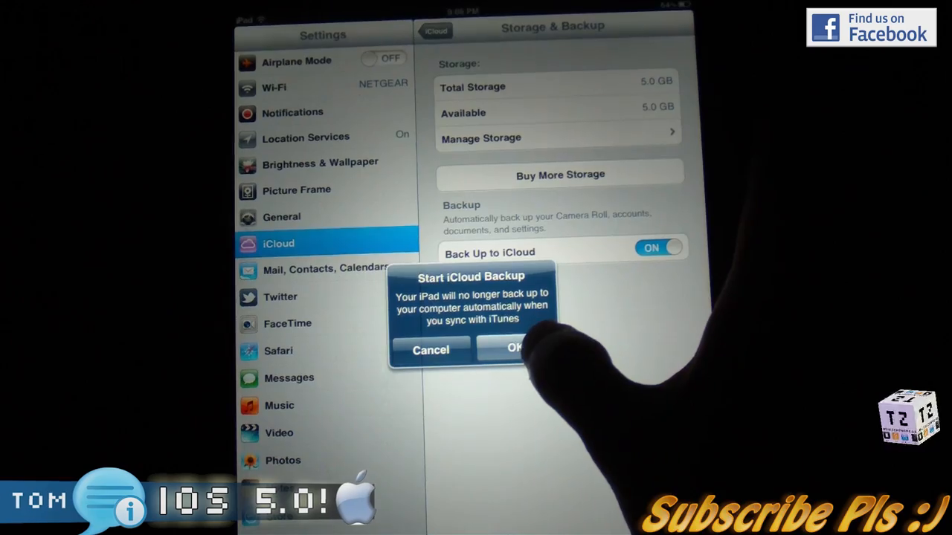
pyautogui.click(515, 350)
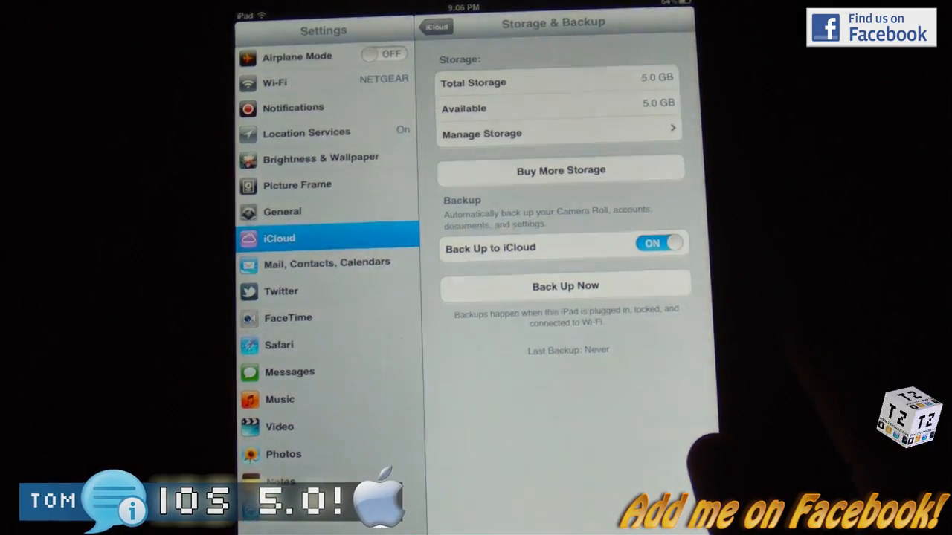
pyautogui.click(564, 285)
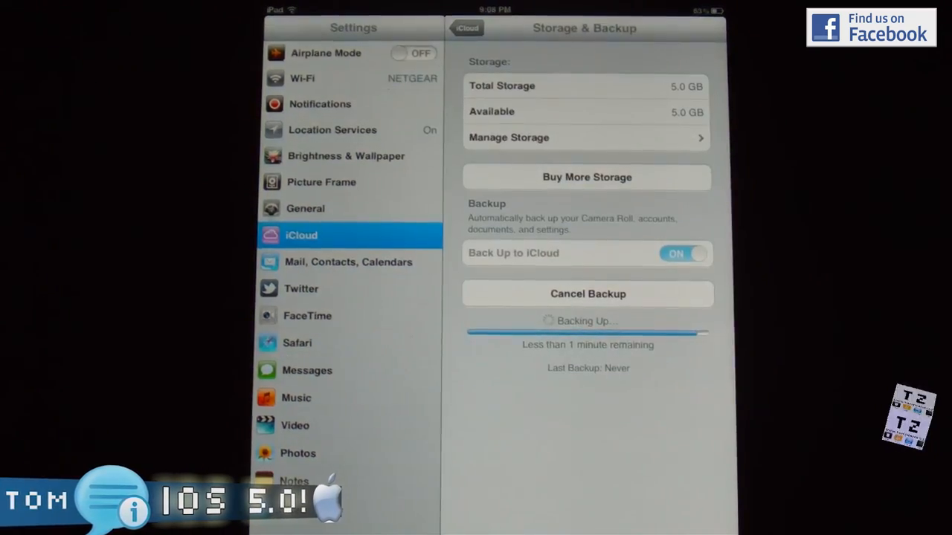
pyautogui.press('home')
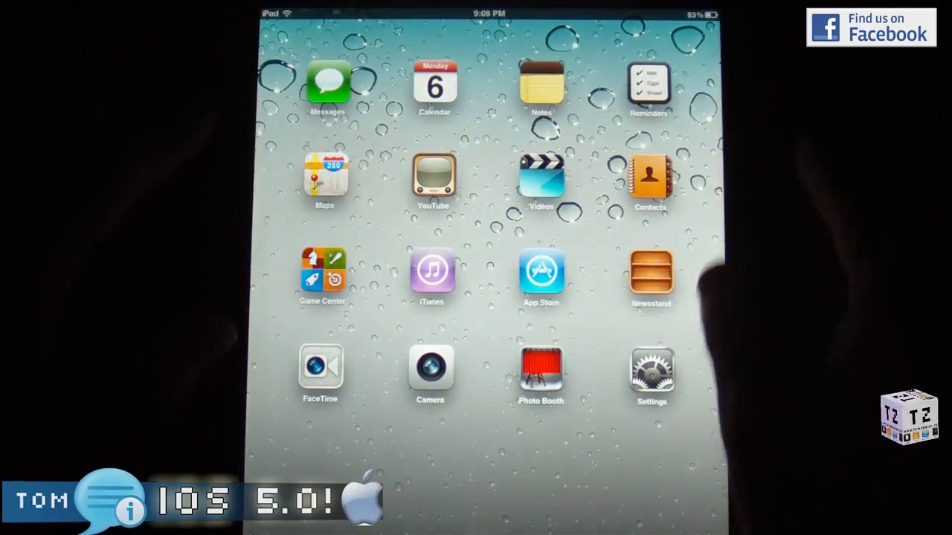